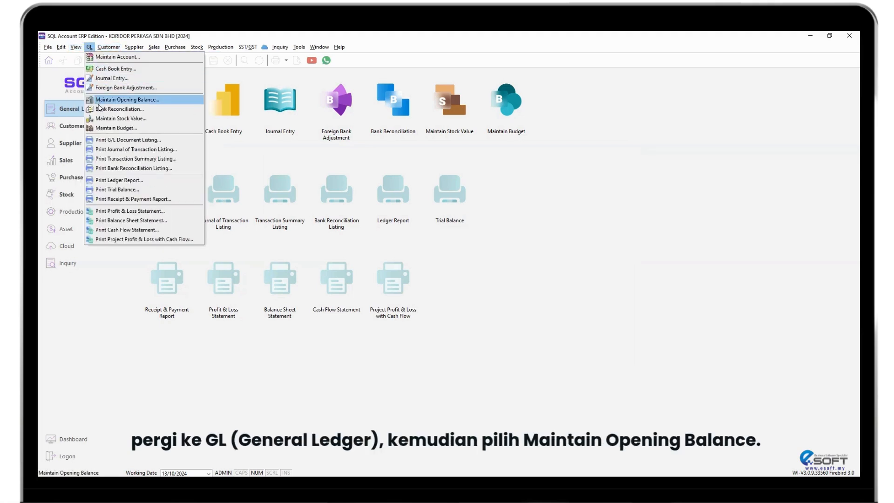
Choose GL > Maintain Opening Balance to list accounts with debit and credit columns
click(127, 99)
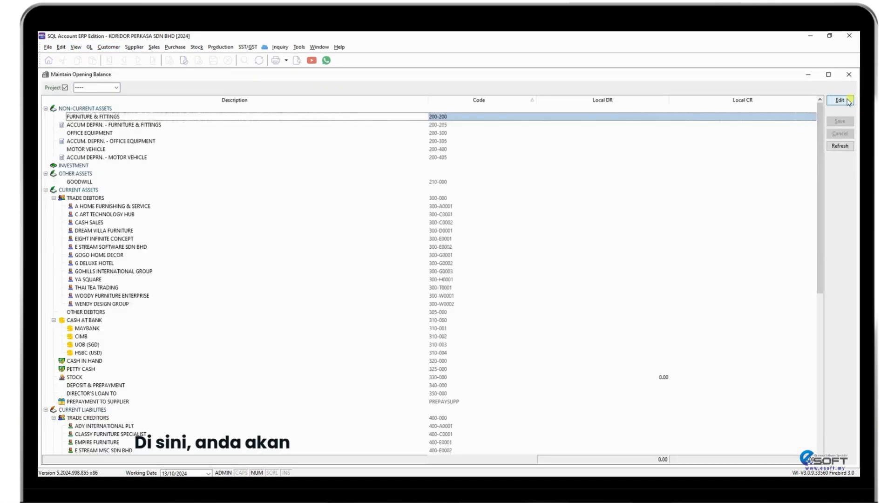
Enter asset debit balances, including 500,000.00 and 30,000.00, in the Local DR column
click(841, 100)
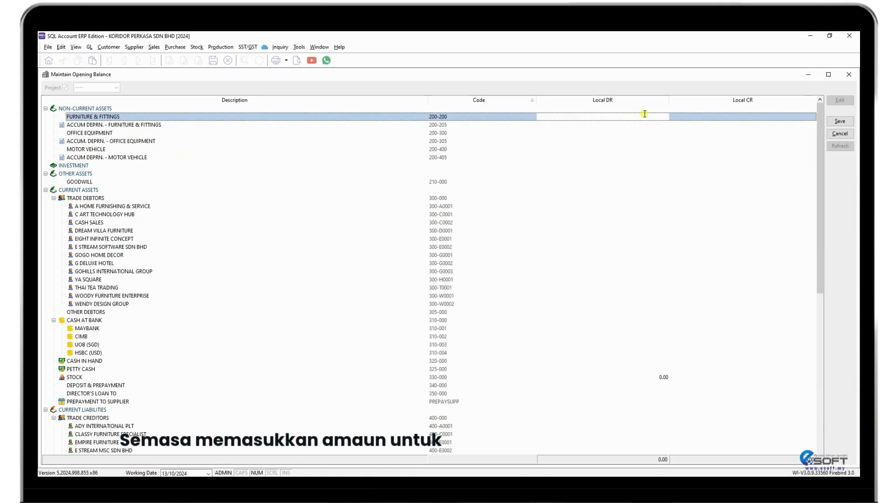
text(5000000.00)
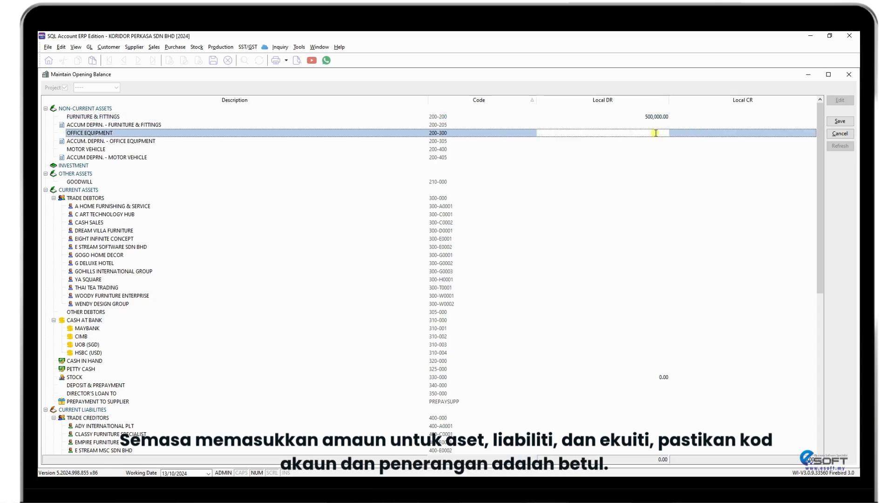
text(30,000.00)
click(603, 312)
text(114,800)
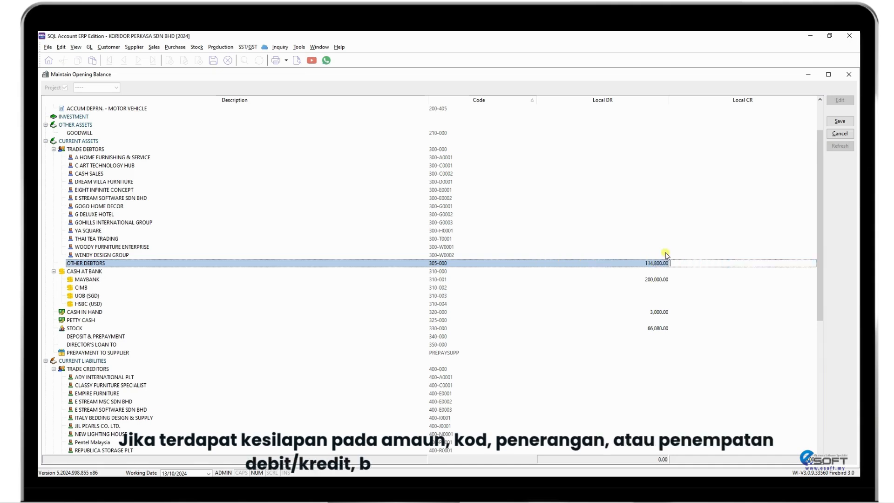
Enter liability credits: 114,800.00 other creditors and 25,000.00 wages and salaries accrued
click(93, 336)
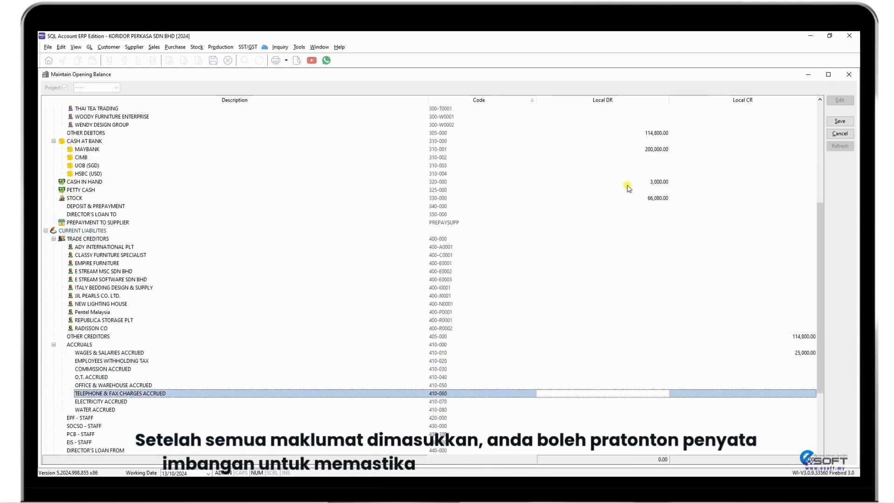
scroll(down, 3)
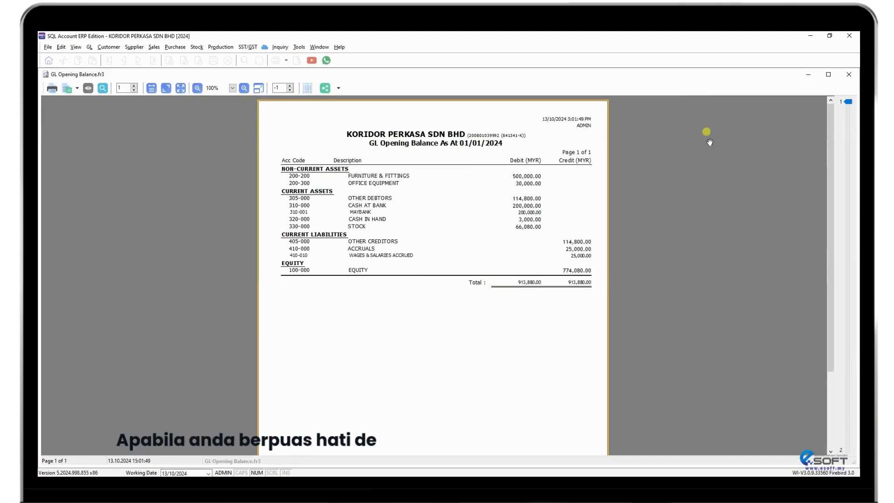
mouse_move(848, 73)
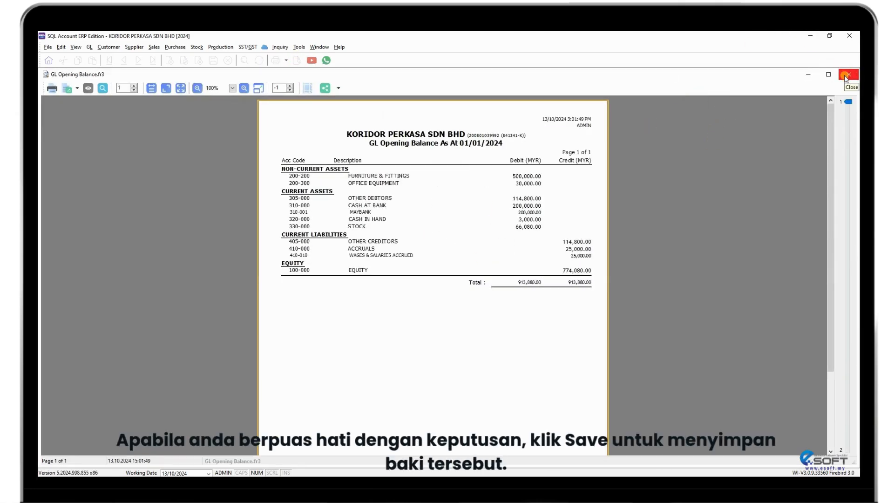